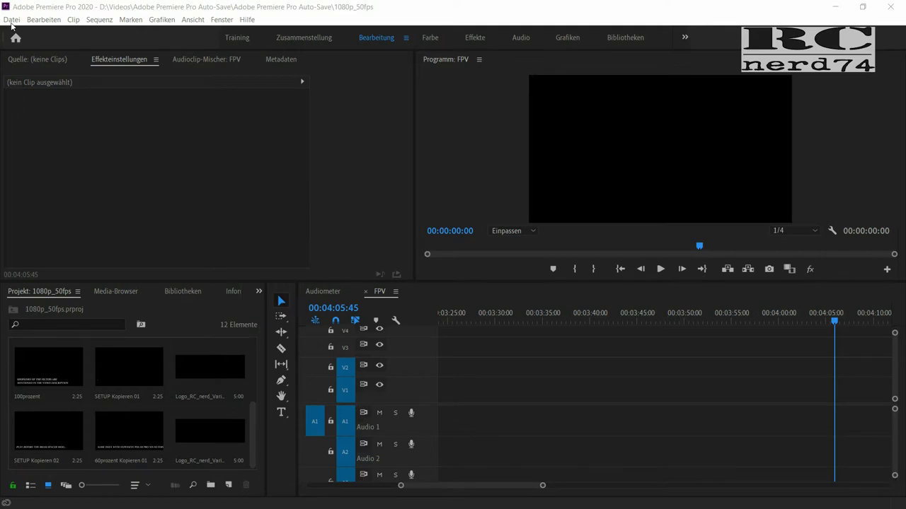
# Step: Import the FPV clip LOOP0020.MP4 from the Furka folder into the project
pyautogui.click(12, 19)
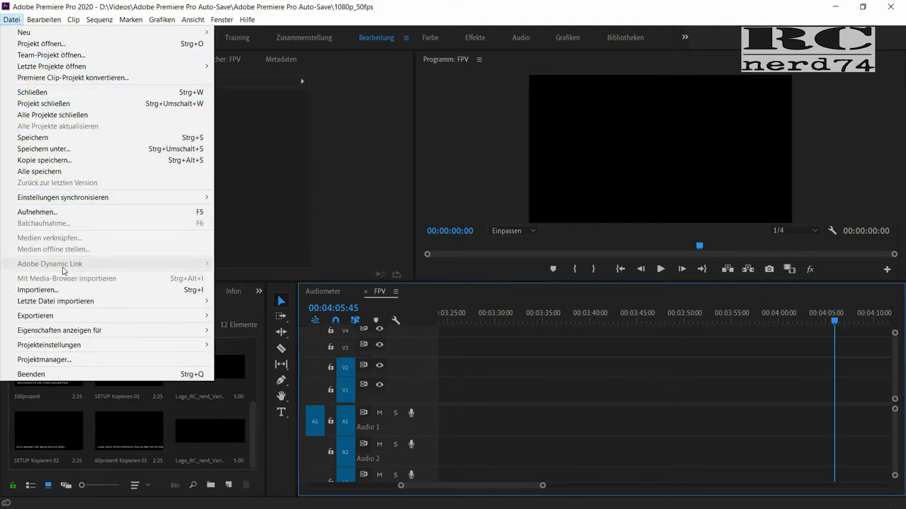
pyautogui.click(37, 290)
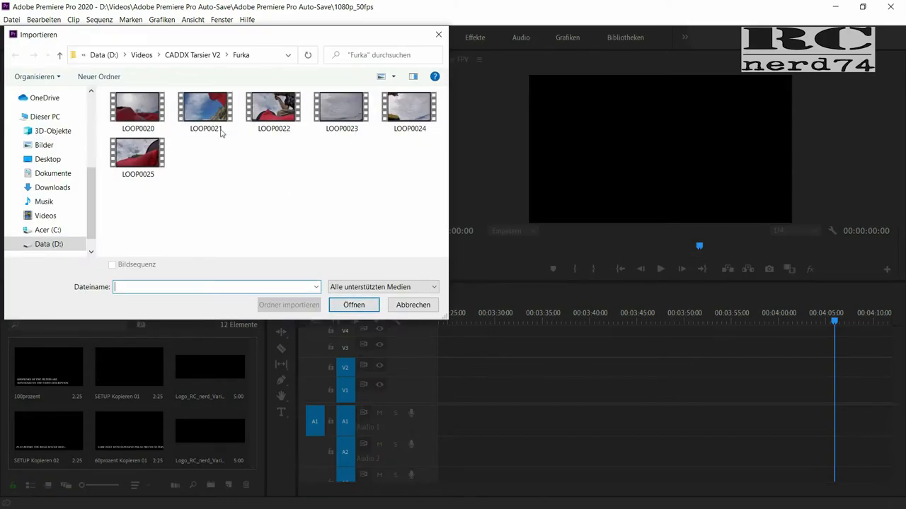
pyautogui.click(353, 305)
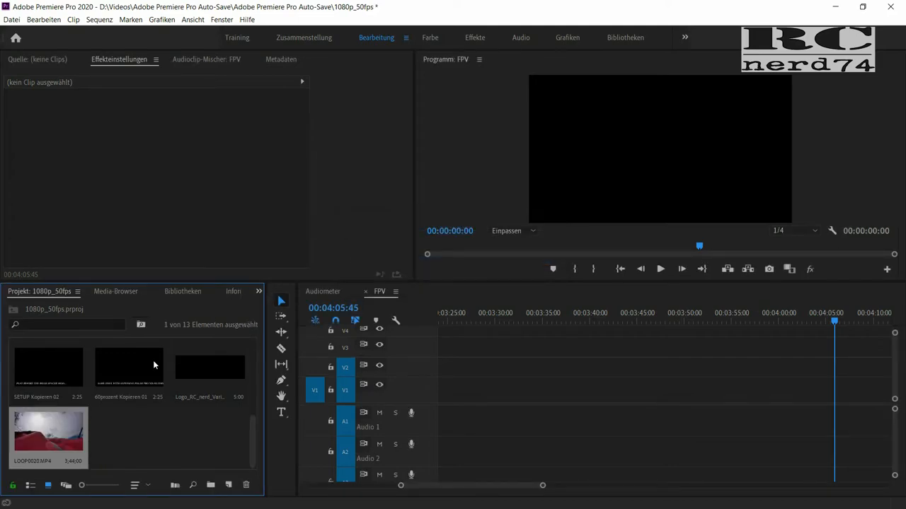
# Step: Place LOOP0020 on V1 of the FPV sequence and change the sequence settings to match the clip
pyautogui.moveTo(48, 433); pyautogui.dragTo(482, 391)
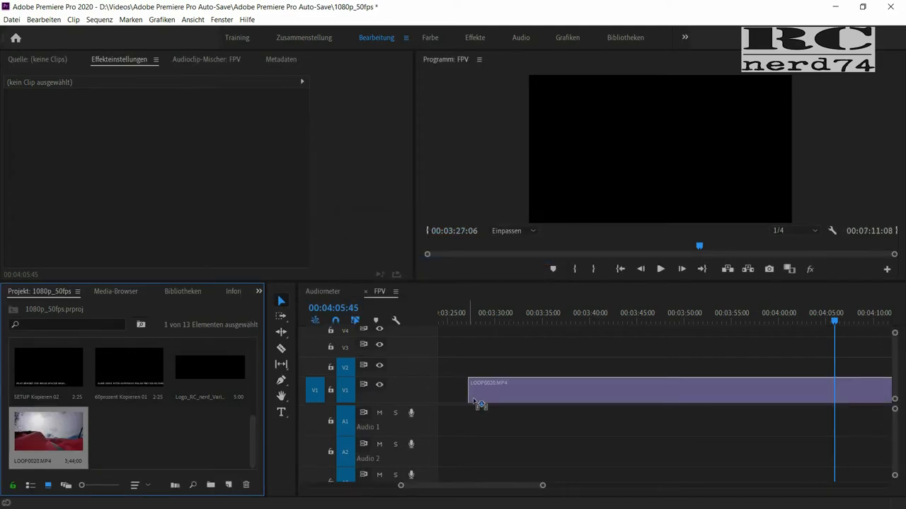
pyautogui.hscroll(-3)
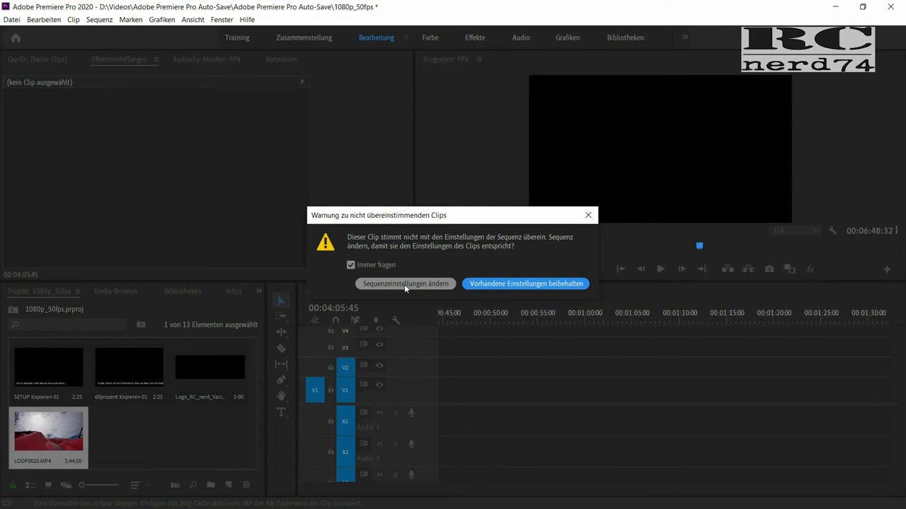
pyautogui.click(527, 283)
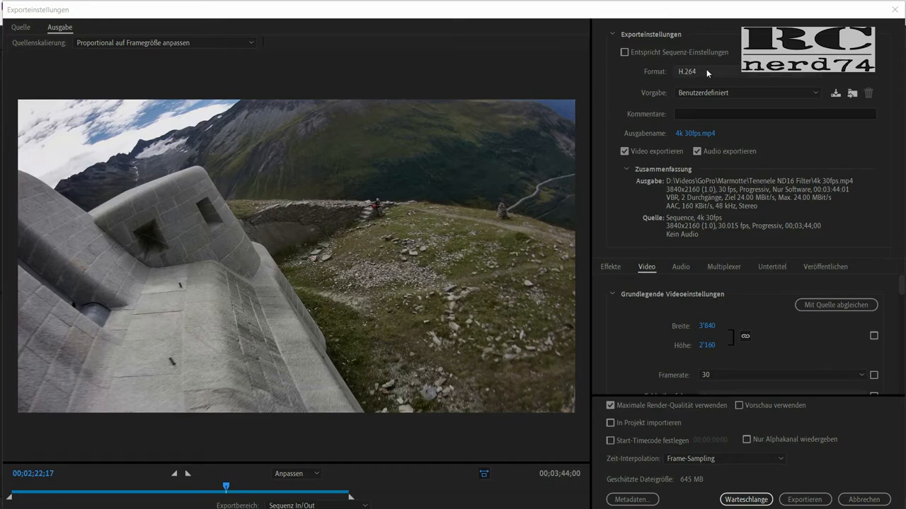
pyautogui.moveTo(721, 65)
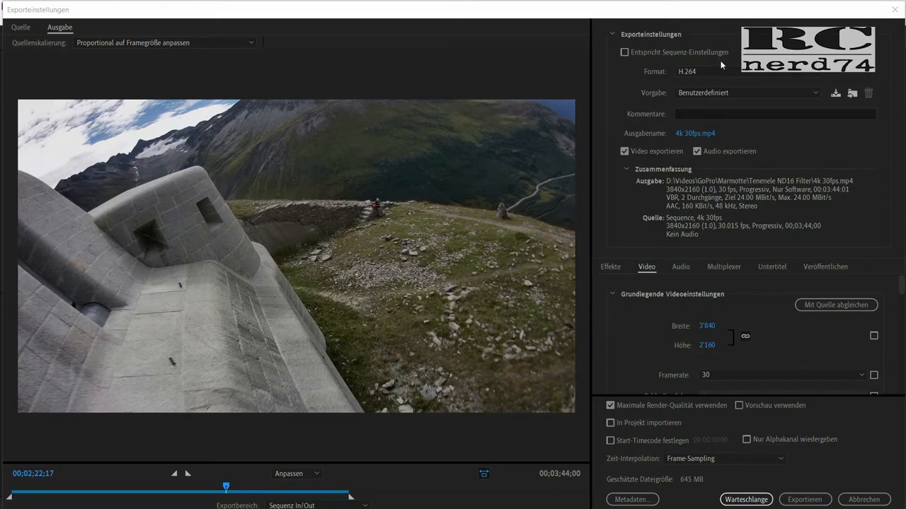
pyautogui.moveTo(687, 83)
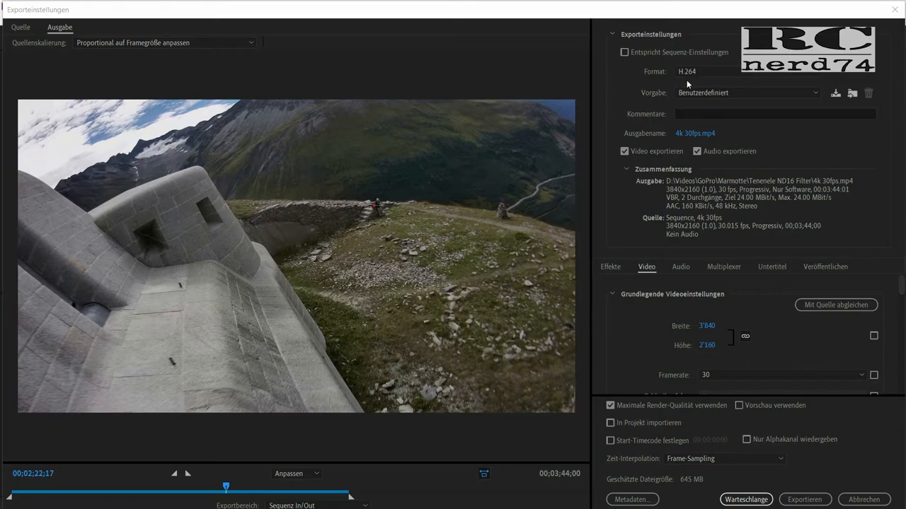
pyautogui.moveTo(652, 104)
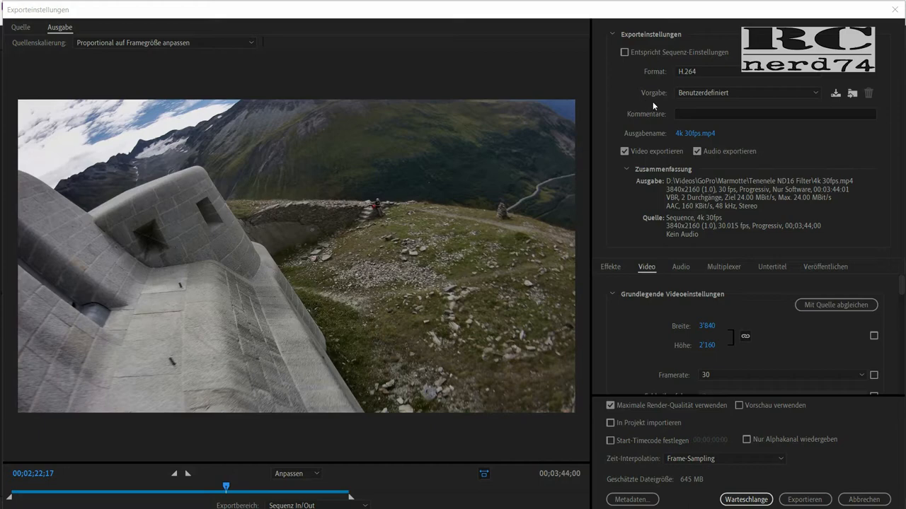
pyautogui.moveTo(705, 106)
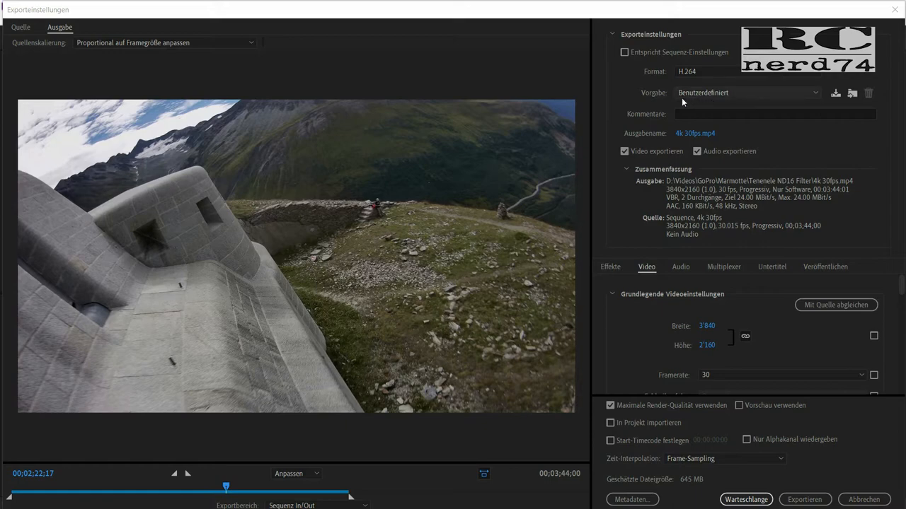
pyautogui.moveTo(688, 107)
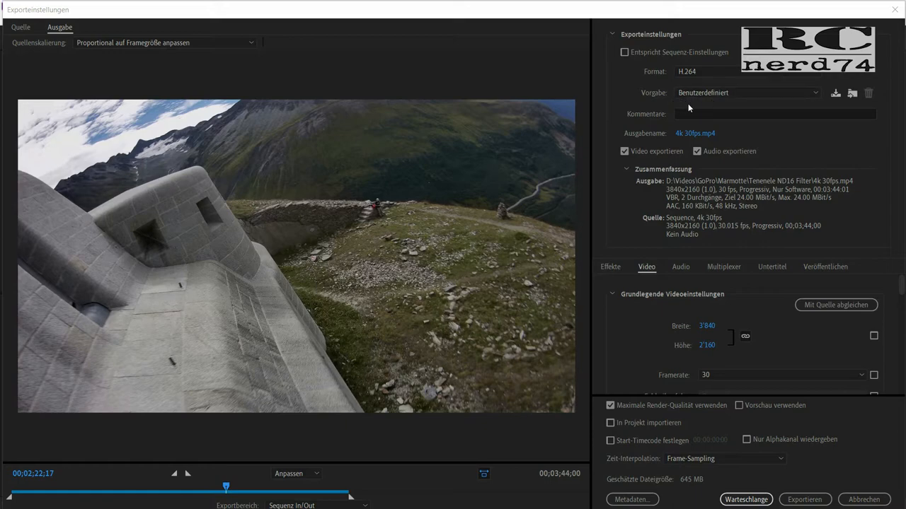
pyautogui.moveTo(683, 283)
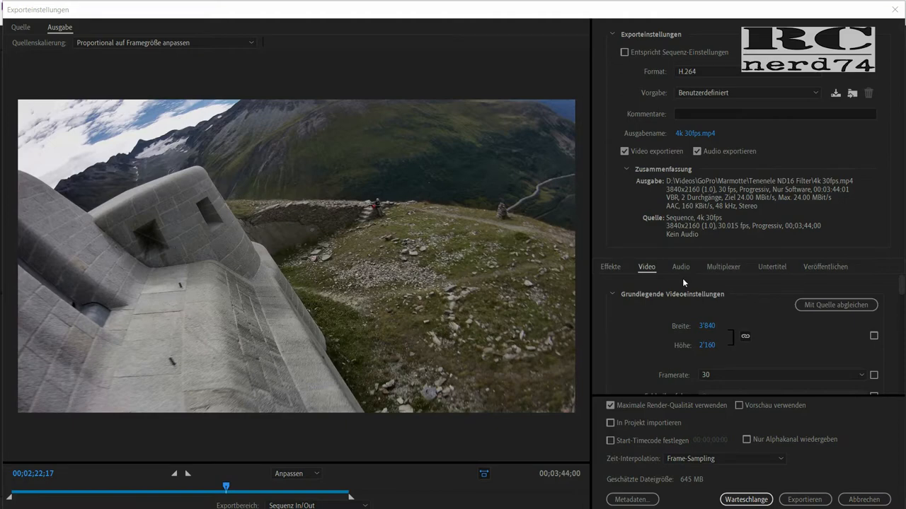
pyautogui.moveTo(744, 306)
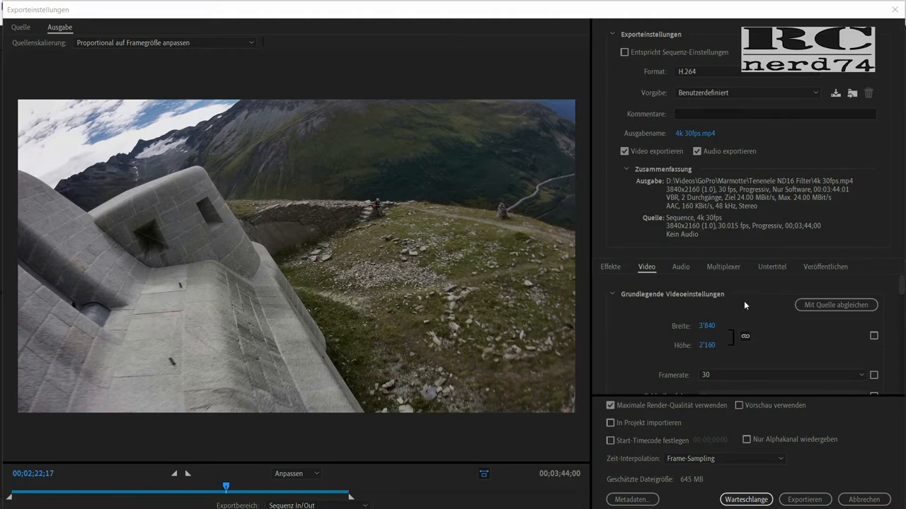
pyautogui.moveTo(670, 105)
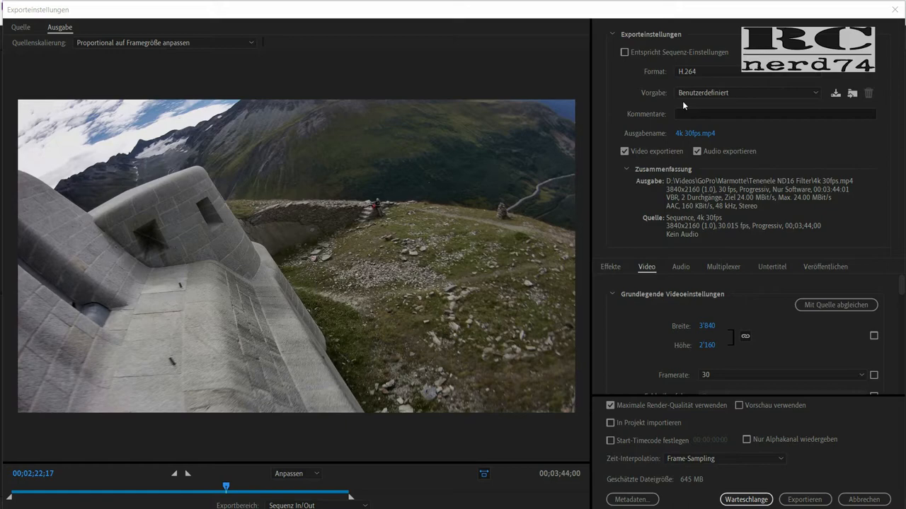
pyautogui.moveTo(676, 104)
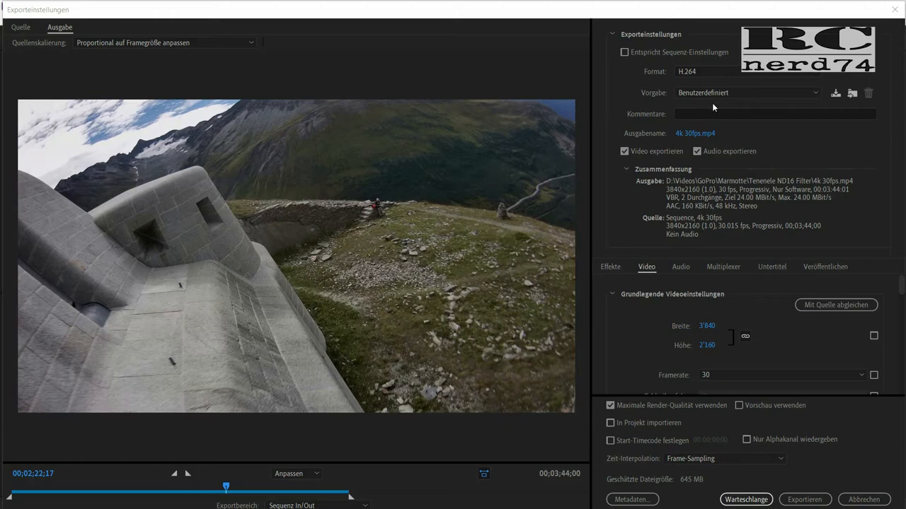
pyautogui.moveTo(699, 105)
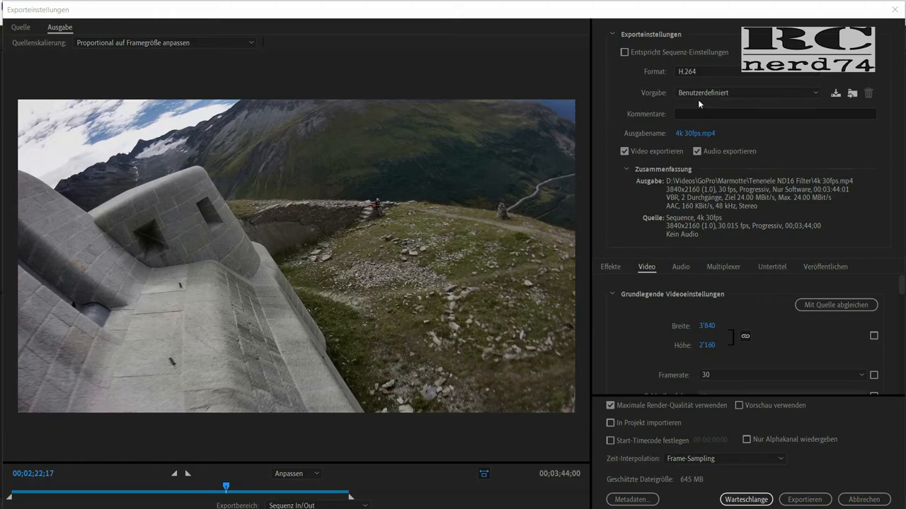
pyautogui.moveTo(709, 105)
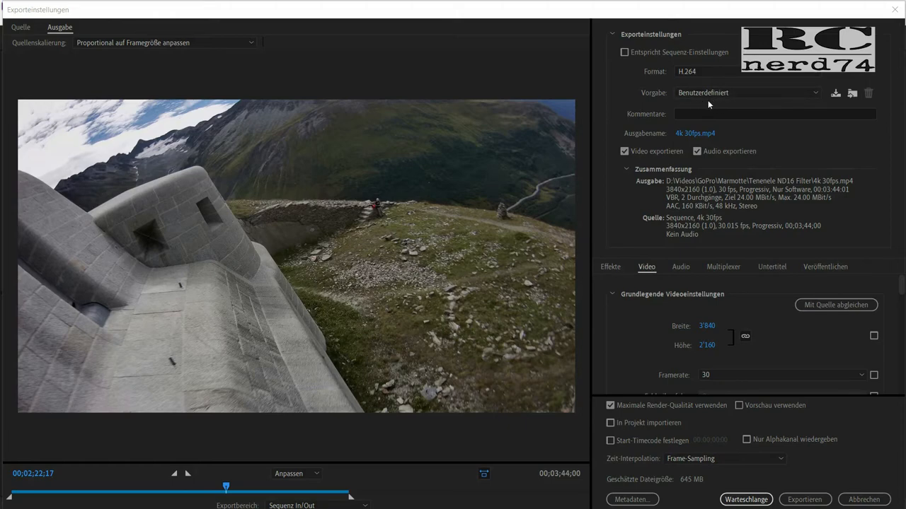
pyautogui.moveTo(690, 313)
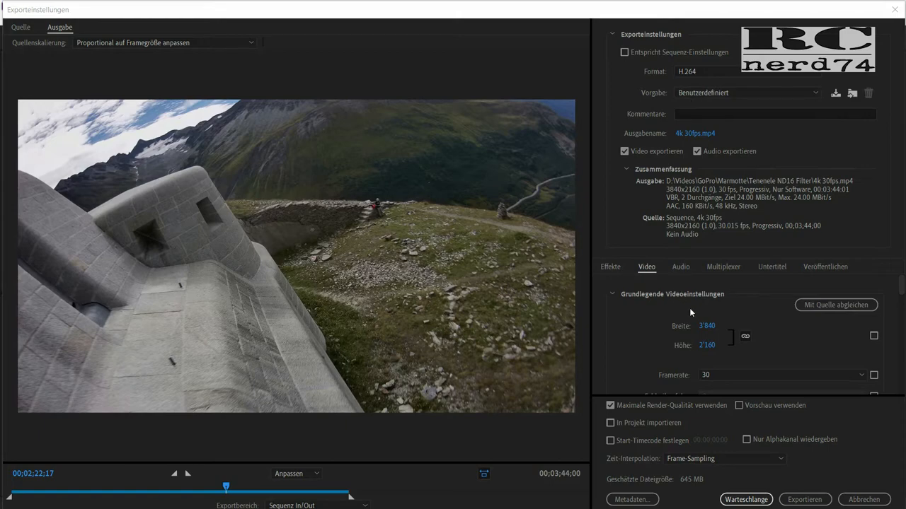
pyautogui.moveTo(699, 356)
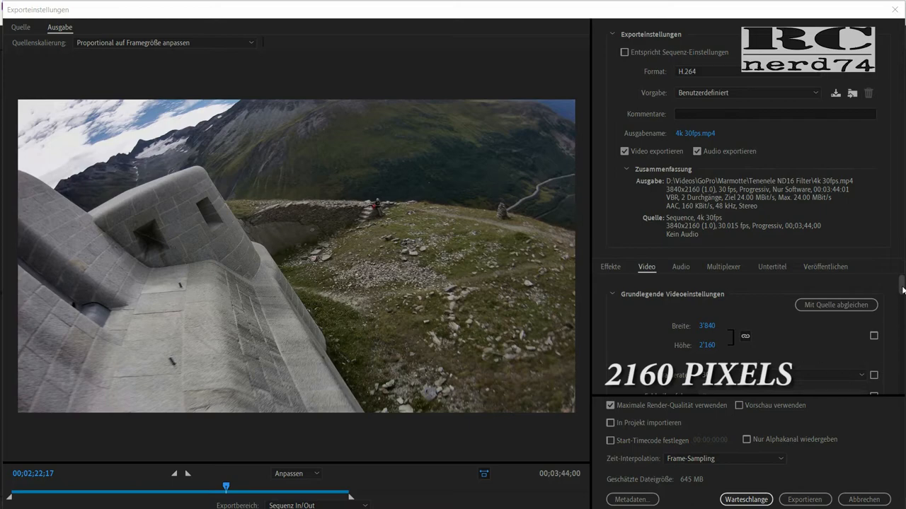
pyautogui.scroll(-3)
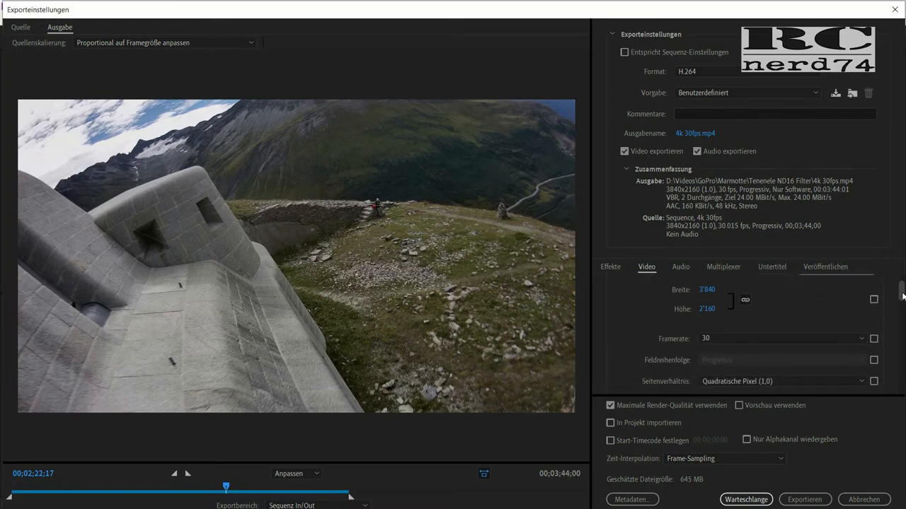
pyautogui.scroll(-3)
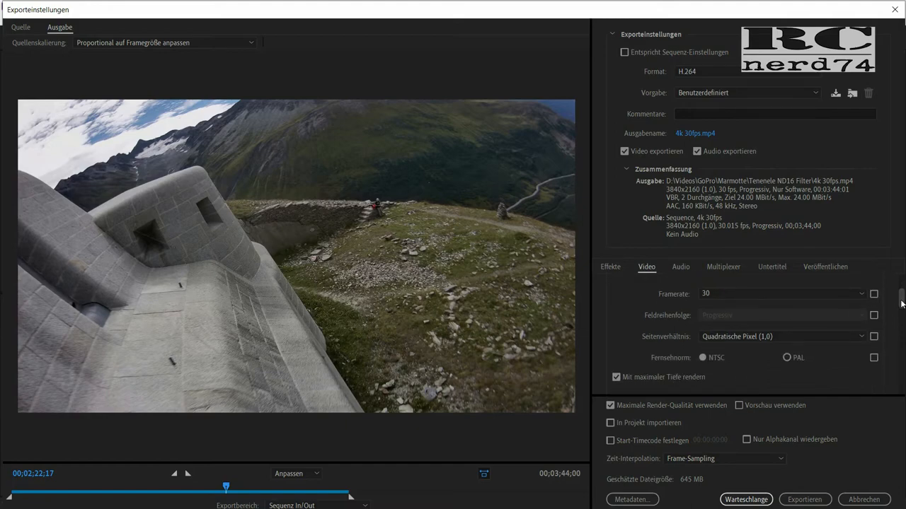
pyautogui.moveTo(716, 309)
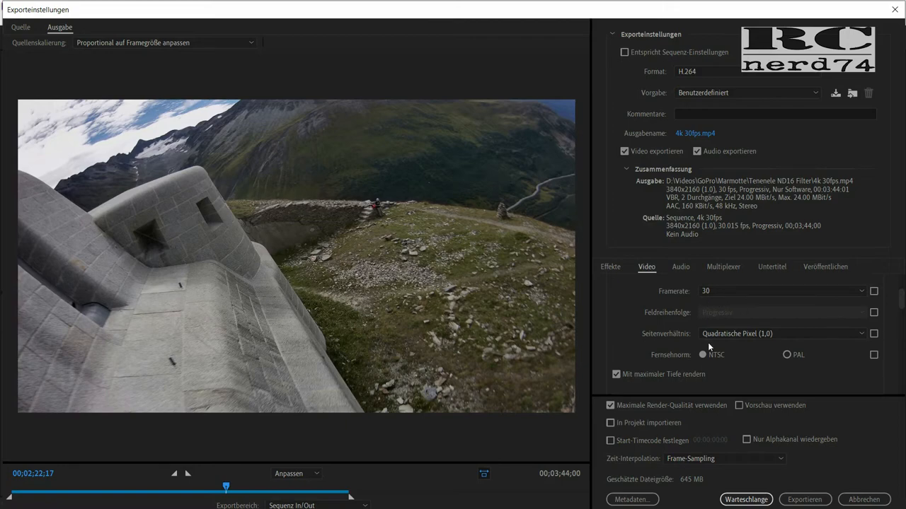
pyautogui.moveTo(731, 348)
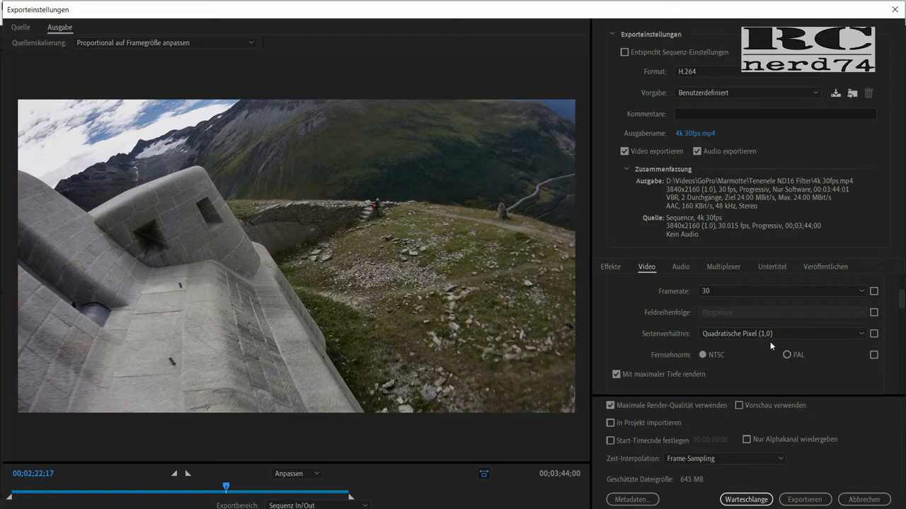
pyautogui.moveTo(714, 350)
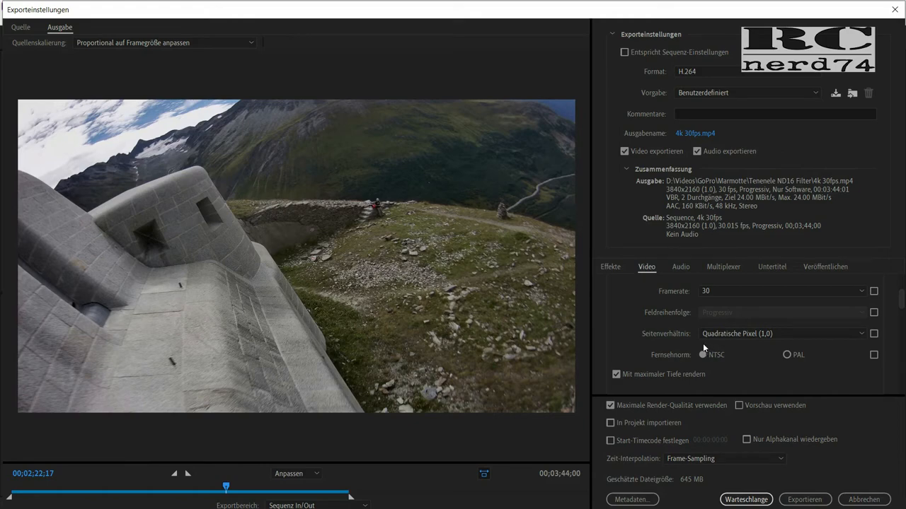
pyautogui.moveTo(707, 368)
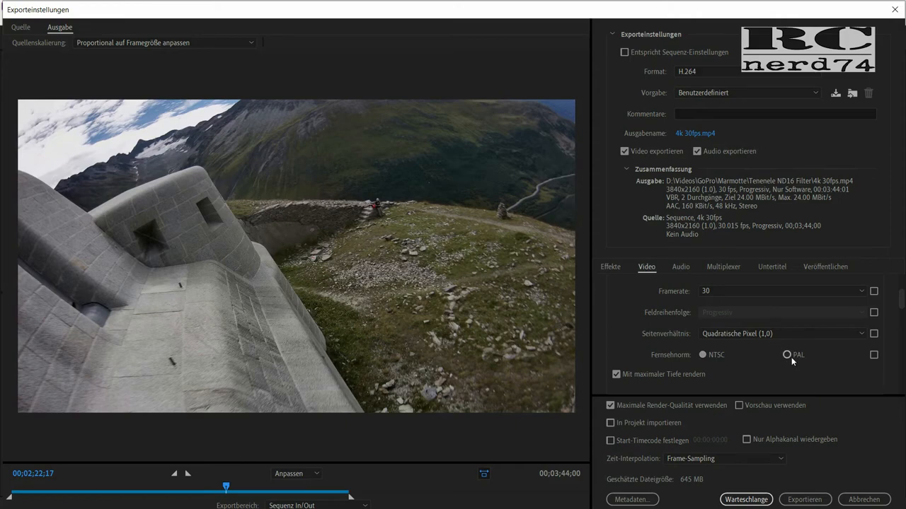
pyautogui.moveTo(787, 354)
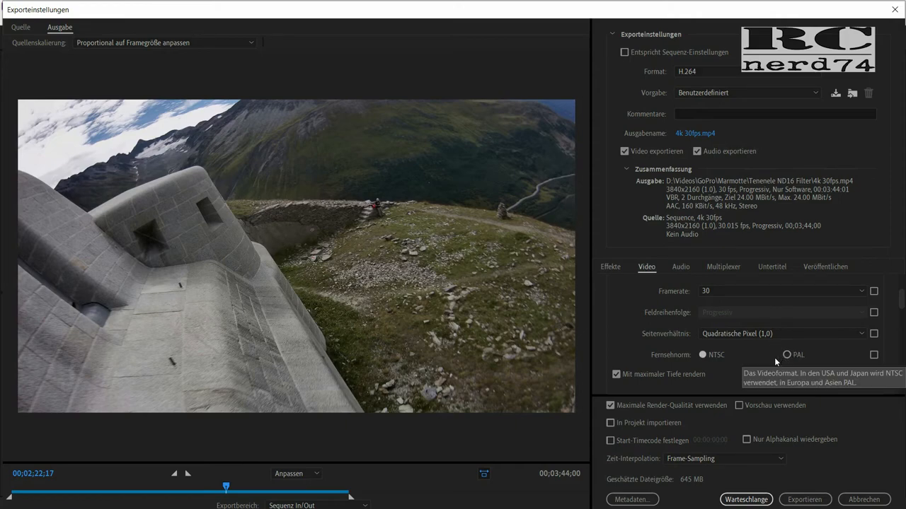
pyautogui.scroll(-3)
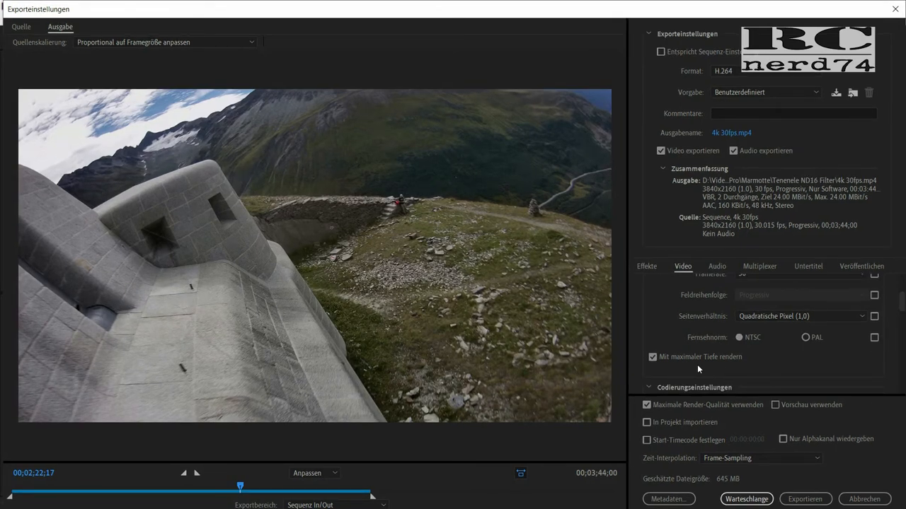
pyautogui.scroll(3)
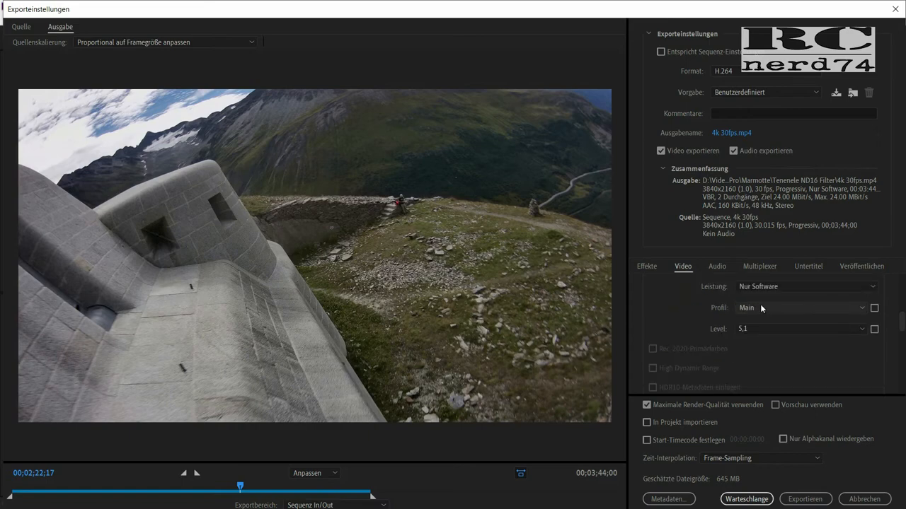
pyautogui.moveTo(711, 334)
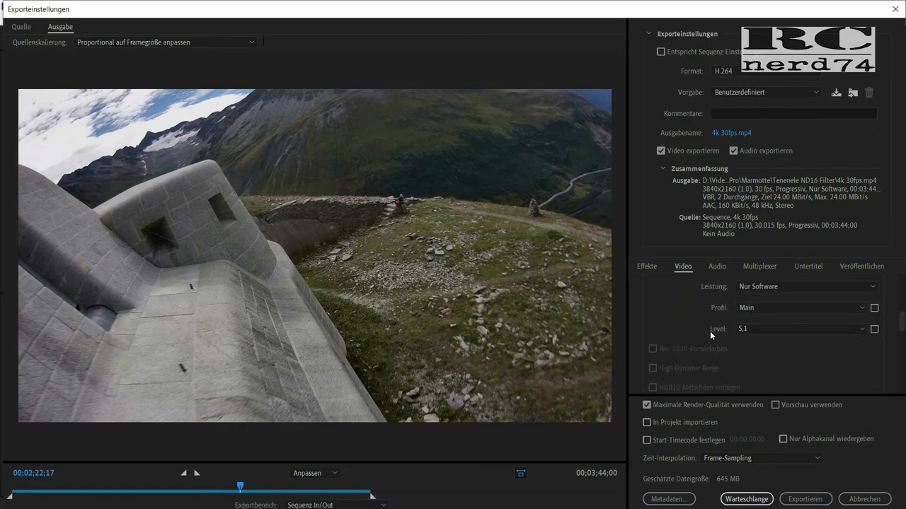
pyautogui.moveTo(733, 340)
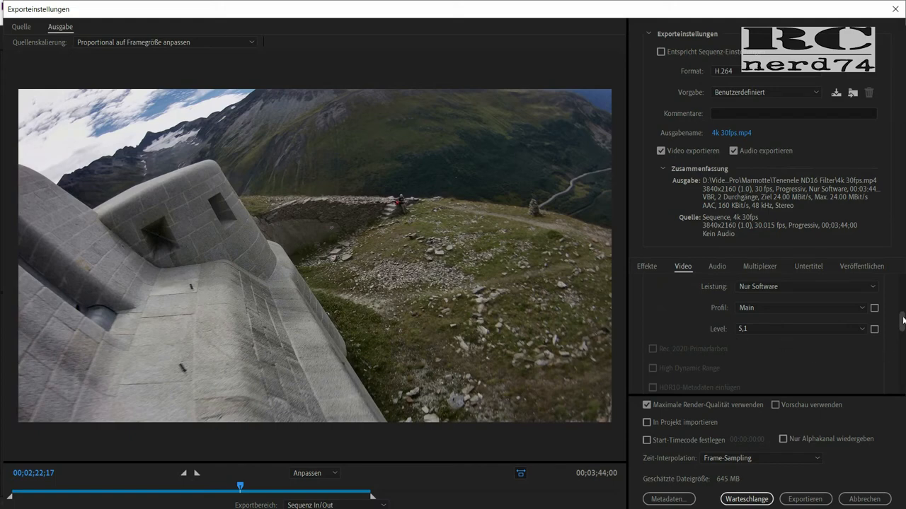
pyautogui.scroll(-3)
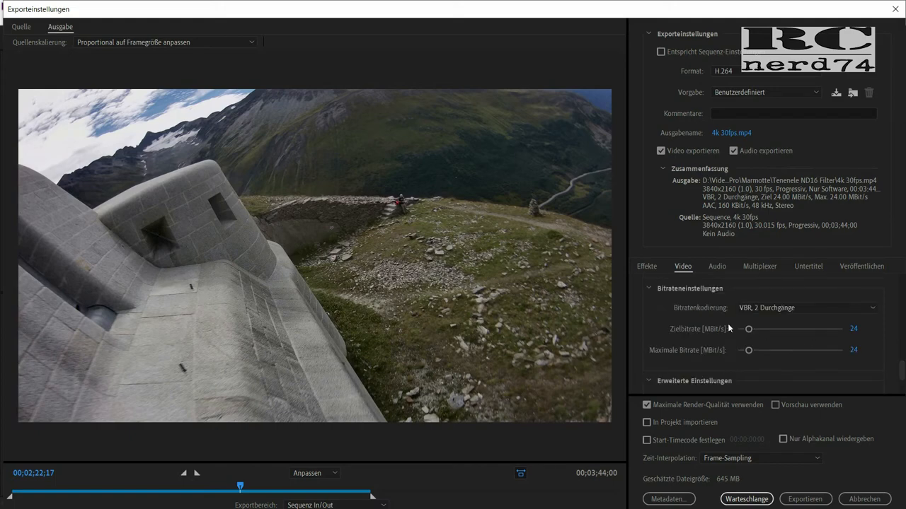
pyautogui.moveTo(729, 328)
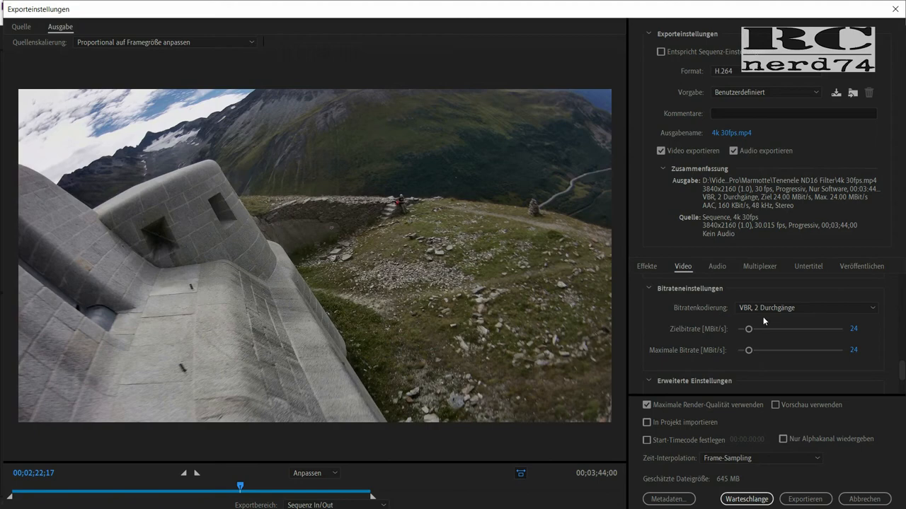
pyautogui.moveTo(762, 326)
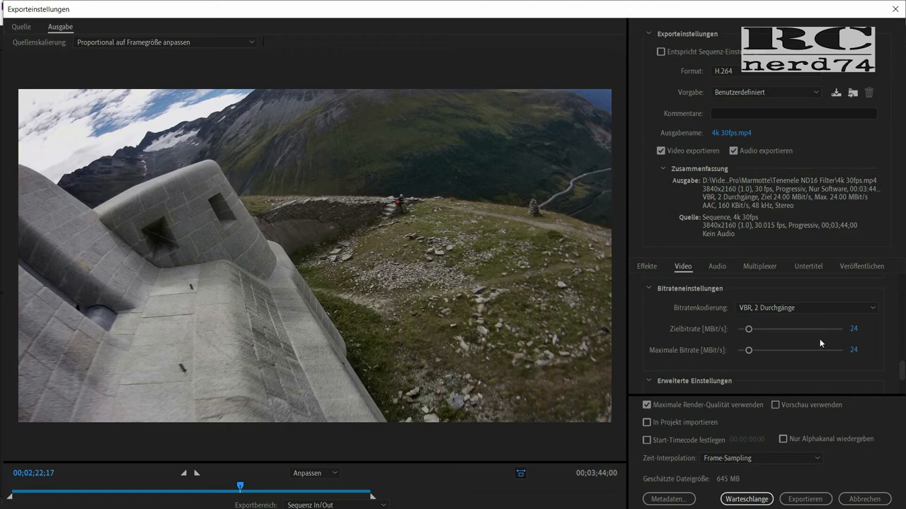
pyautogui.moveTo(730, 373)
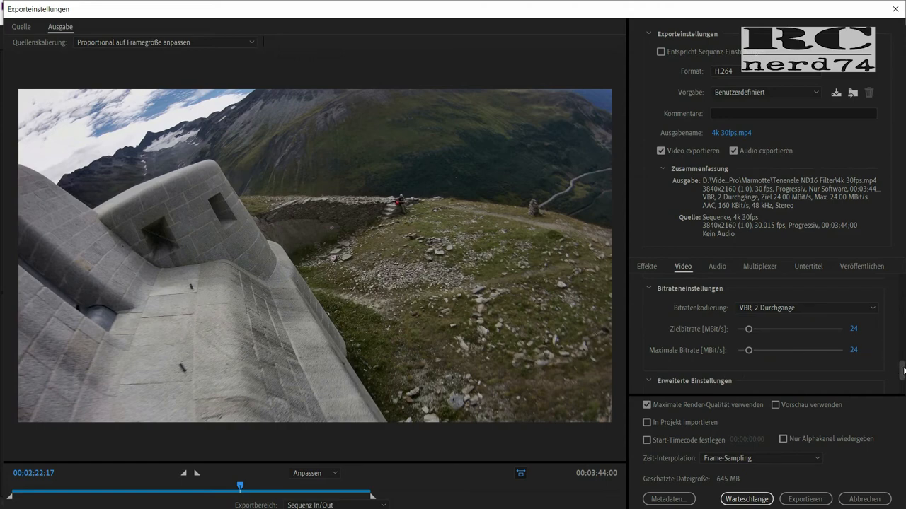
pyautogui.scroll(-3)
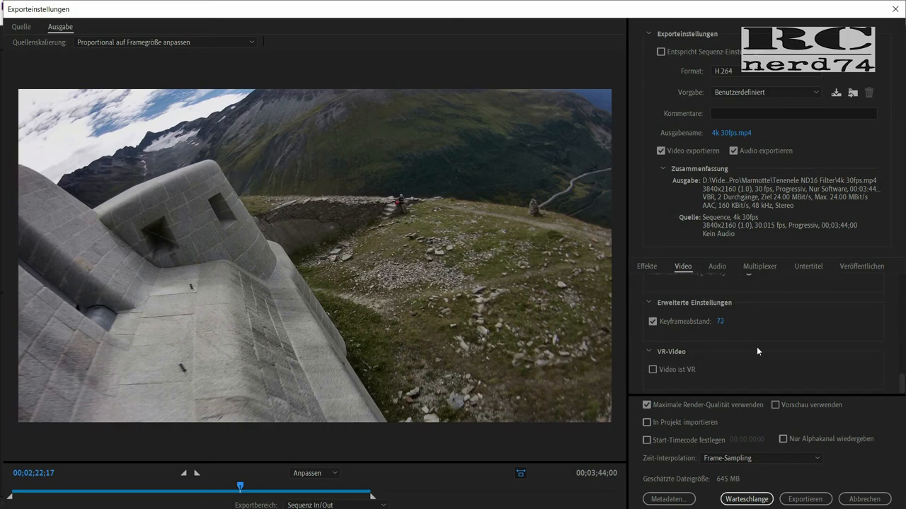
pyautogui.moveTo(816, 419)
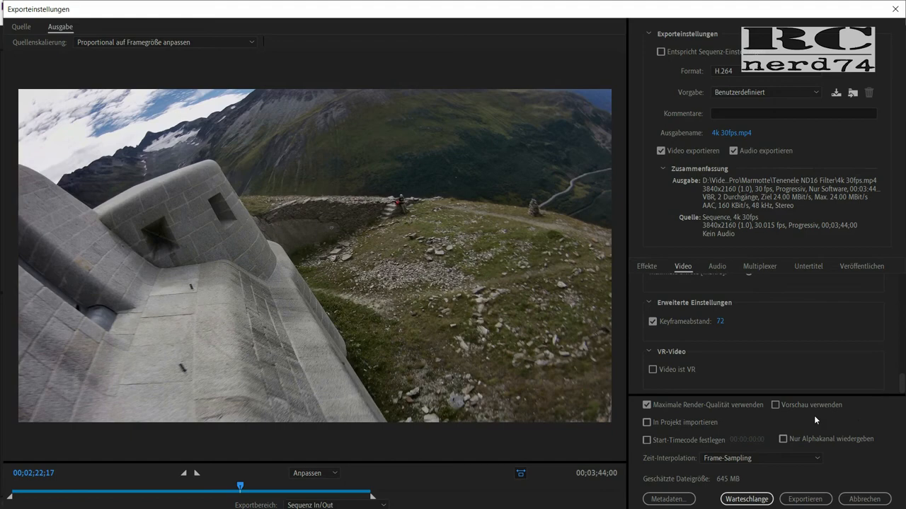
pyautogui.moveTo(668, 415)
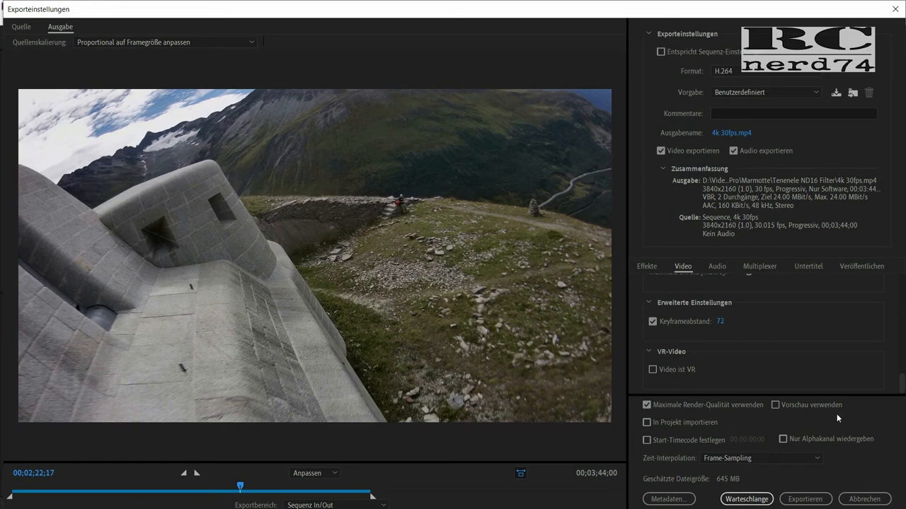
pyautogui.moveTo(824, 481)
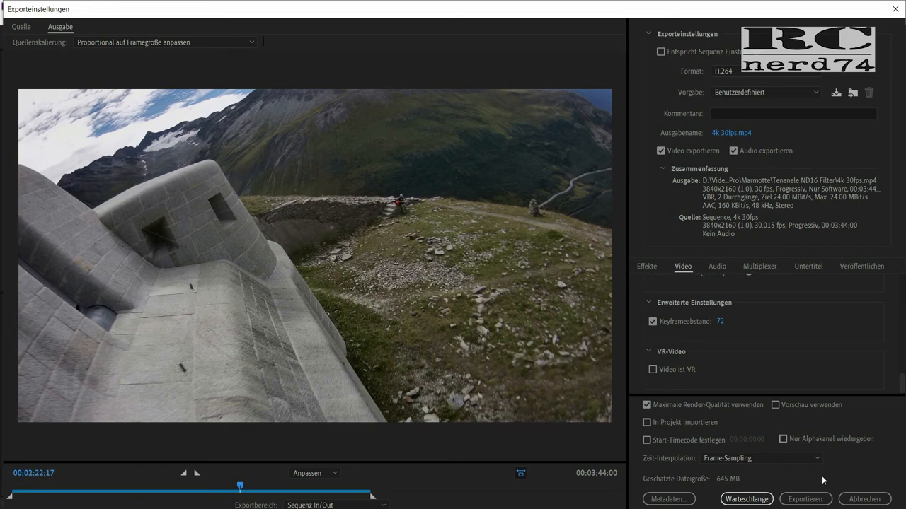
pyautogui.moveTo(805, 498)
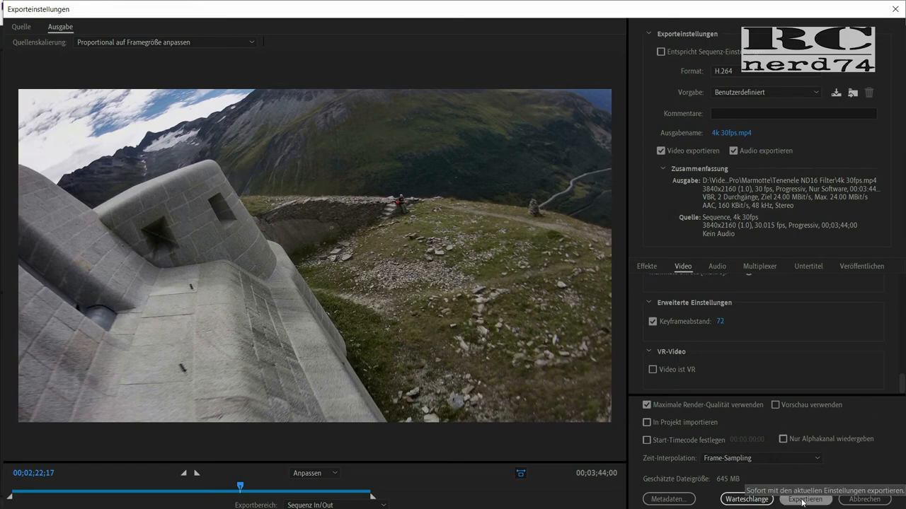
pyautogui.moveTo(880, 425)
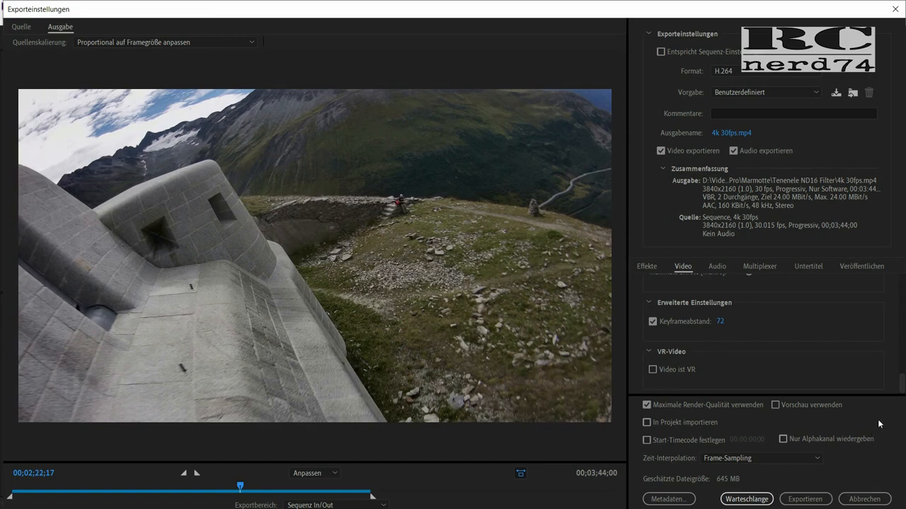
pyautogui.moveTo(842, 476)
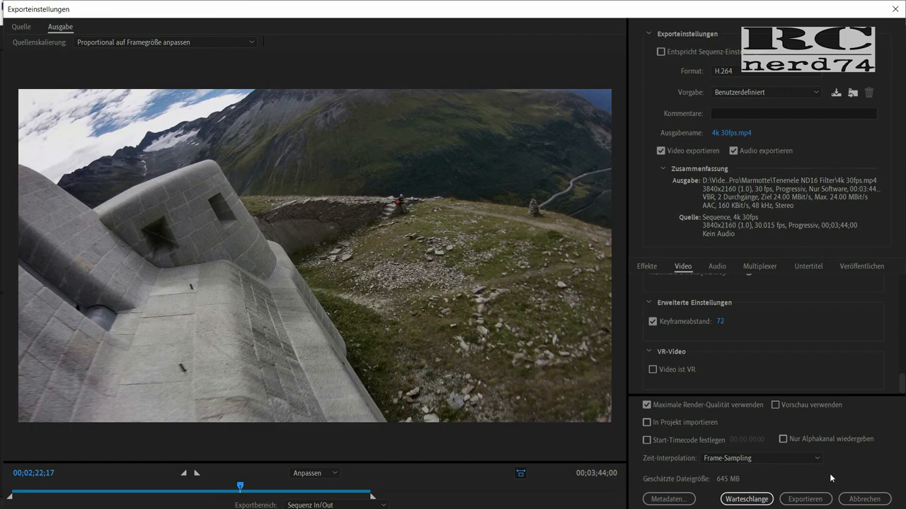
pyautogui.moveTo(852, 469)
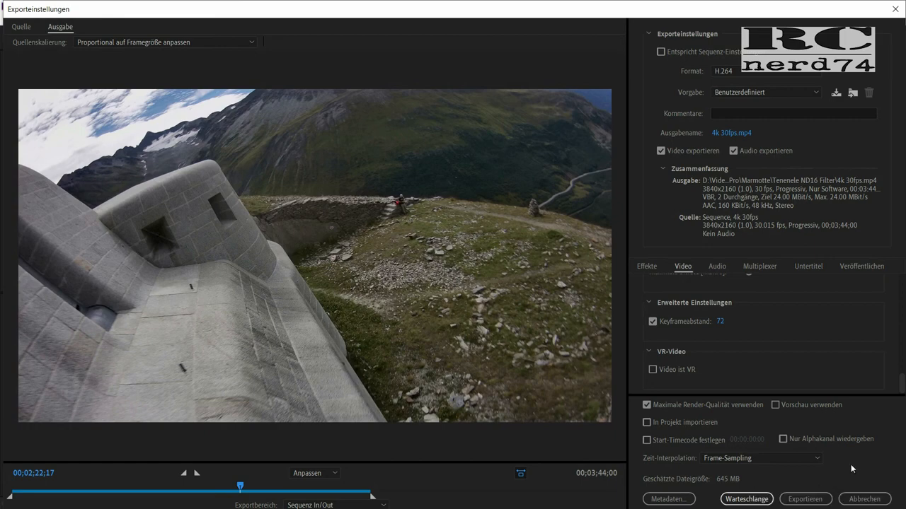